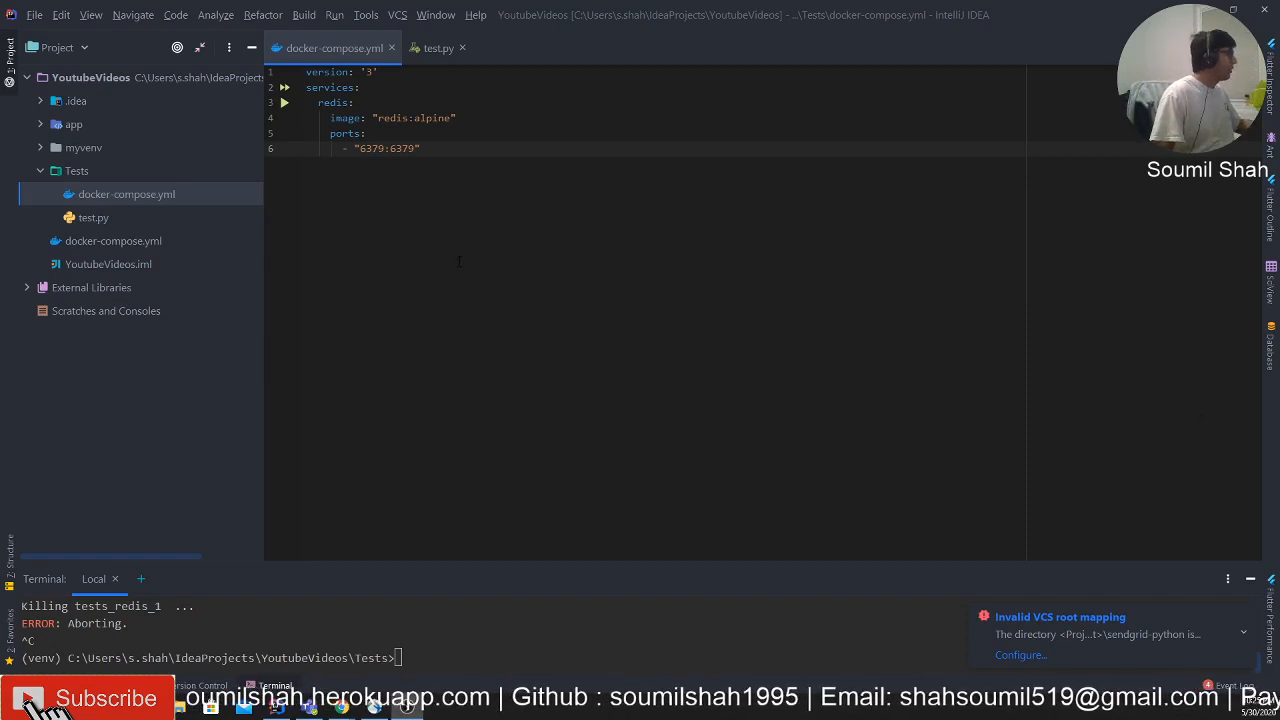
- Show test.py with the async Redis caching decorator and computeSquare coroutine
{"action": "left_click", "coordinate": [438, 47]}
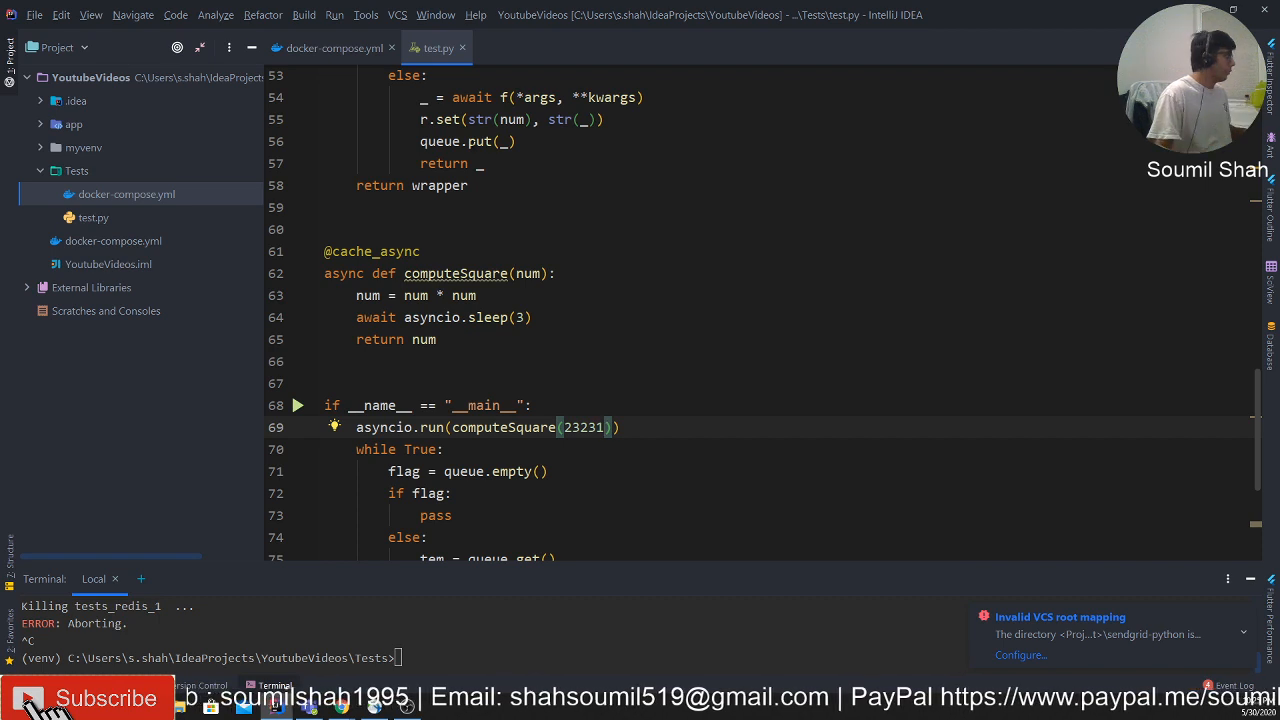
- Review the docker-compose redis service: redis:alpine image and 6379:6379 port mapping
{"action": "left_click", "coordinate": [330, 47]}
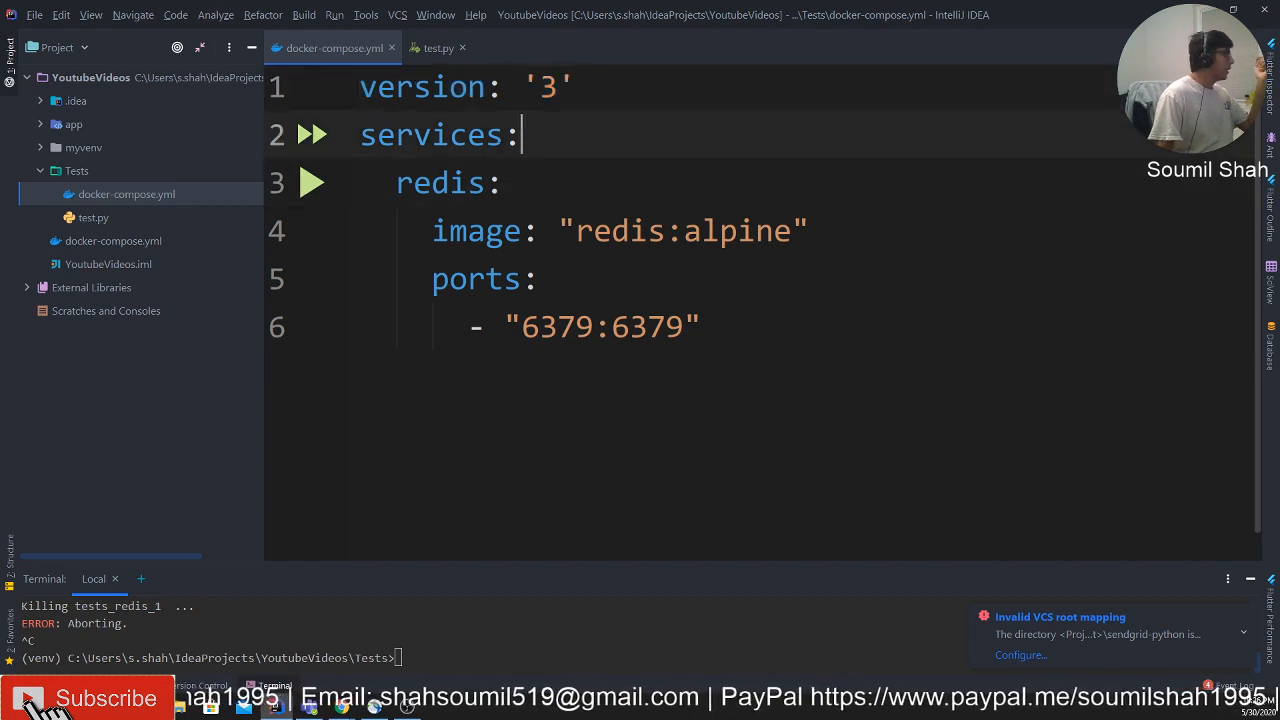
{"action": "double_click", "coordinate": [439, 182]}
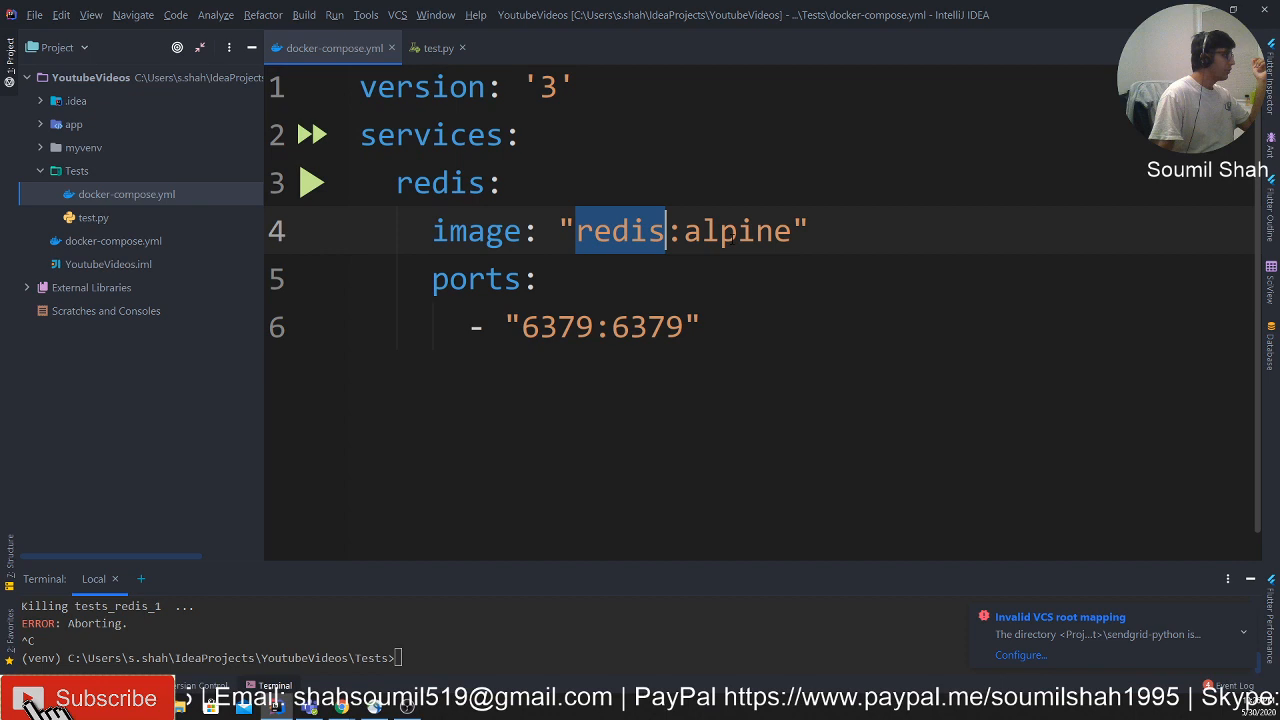
{"action": "double_click", "coordinate": [737, 230]}
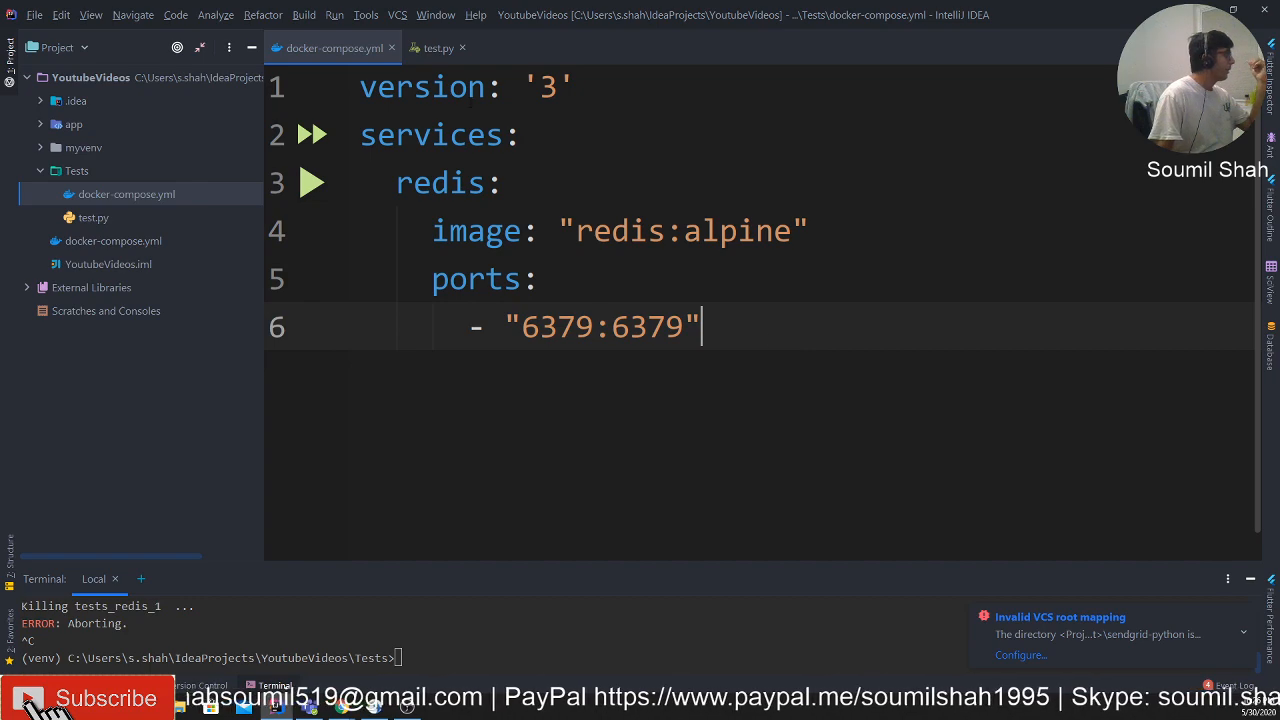
{"action": "left_click", "coordinate": [437, 48]}
{"action": "type", "text": "c"}
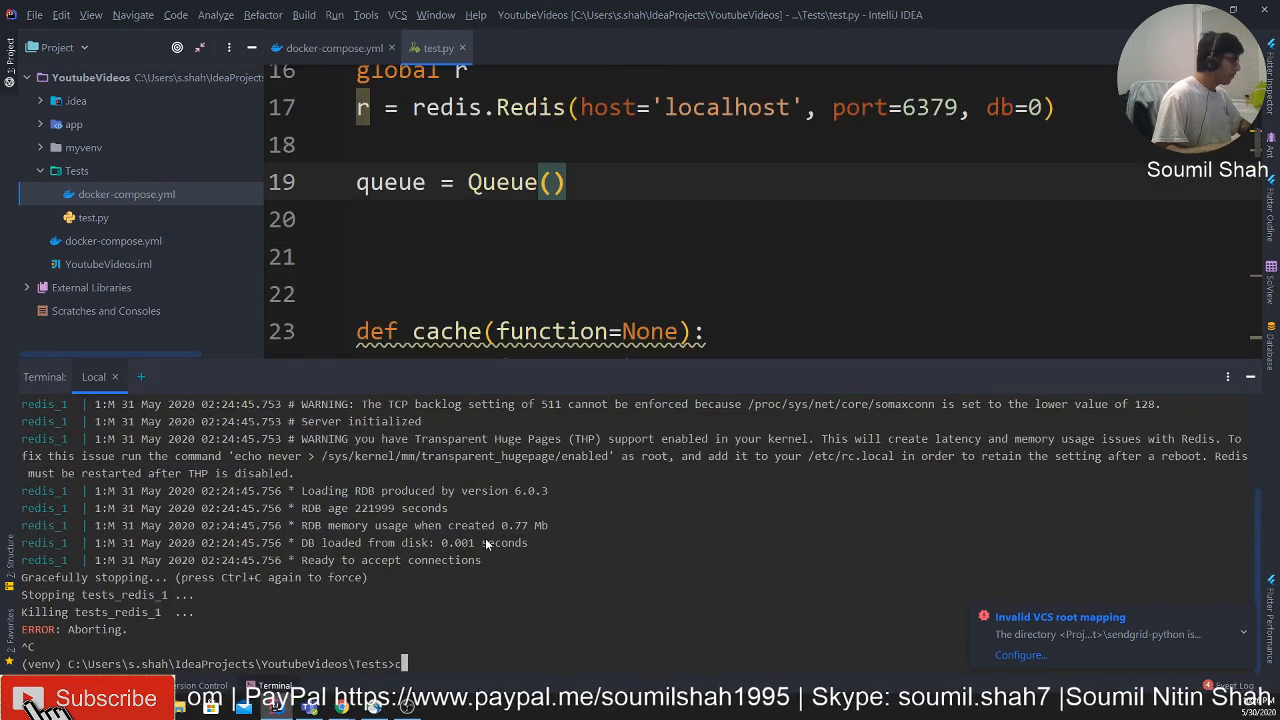
- Run docker-compose up --build in the terminal to start the Redis container
{"action": "type", "text": "docker-compose up"}
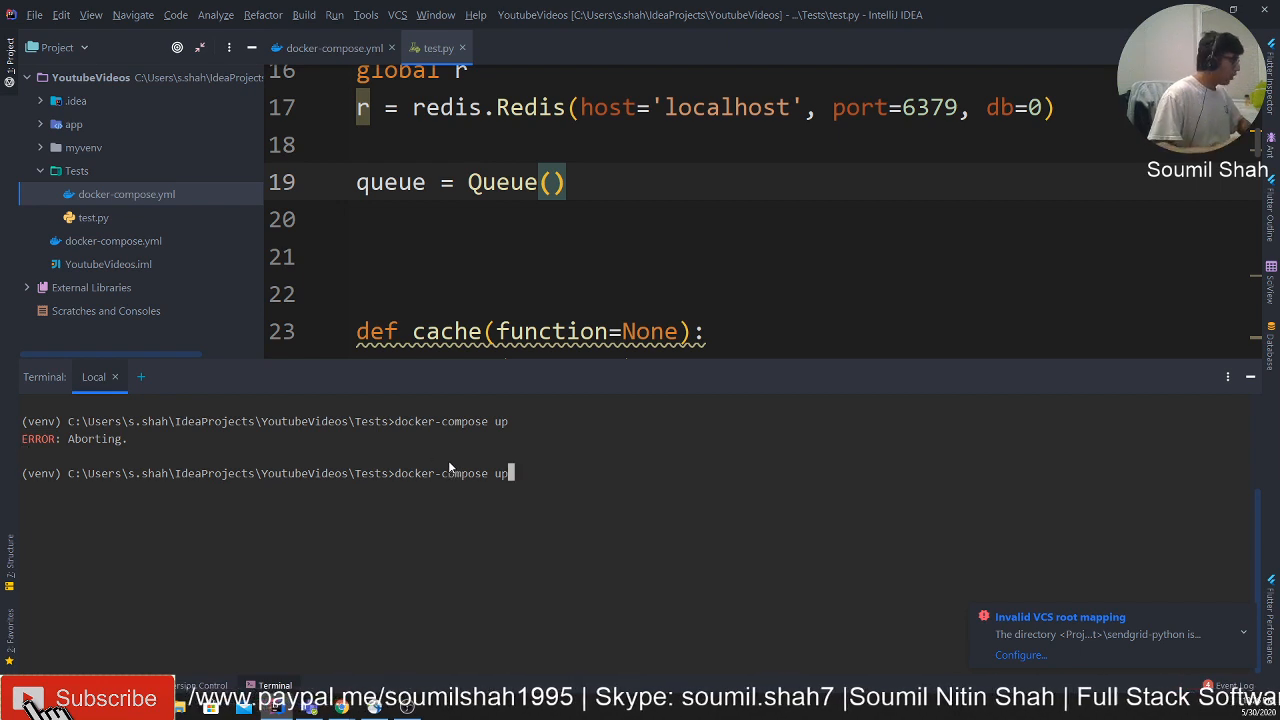
{"action": "type", "text": "--buld"}
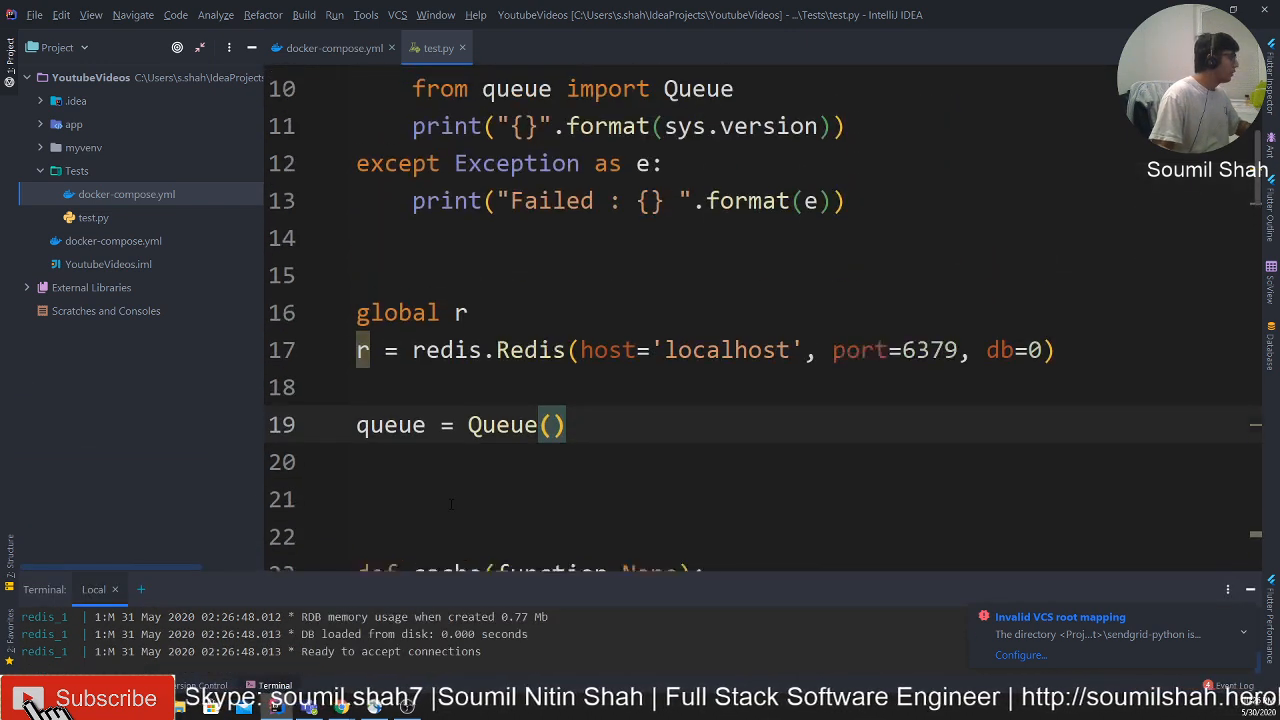
{"action": "scroll", "scroll_direction": "down", "scroll_amount": 3}
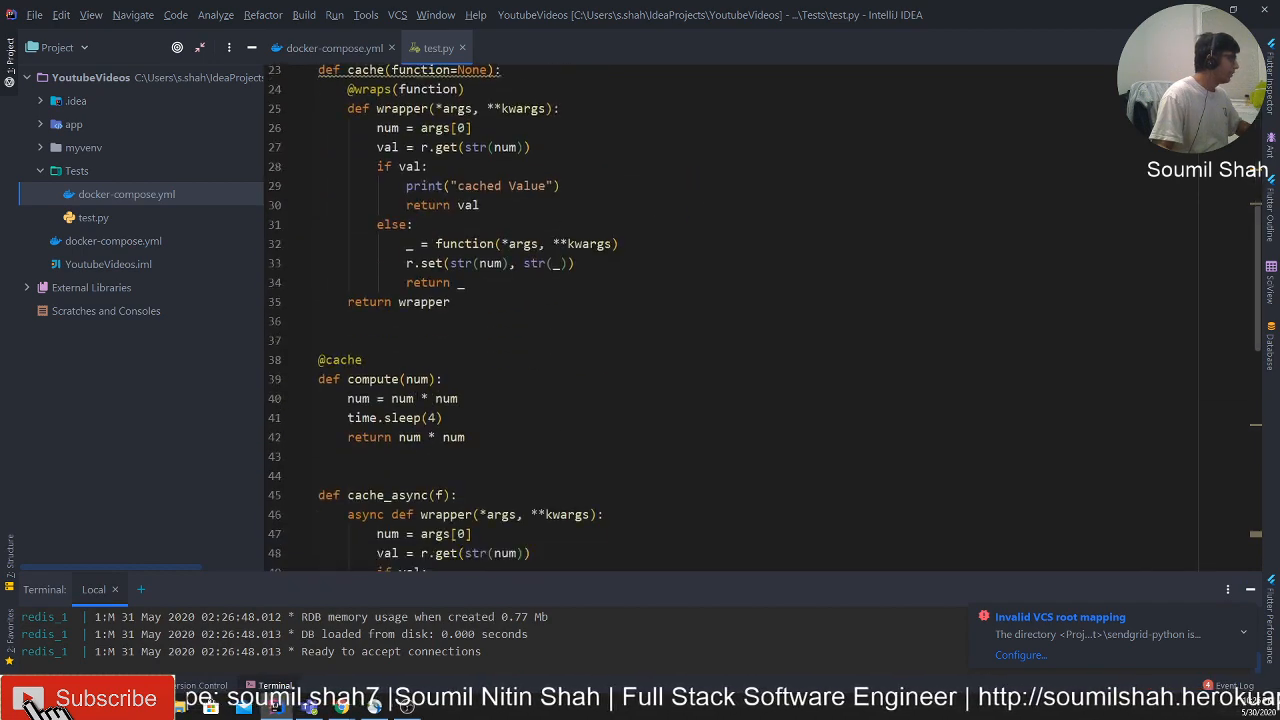
{"action": "scroll", "scroll_direction": "down", "scroll_amount": 3}
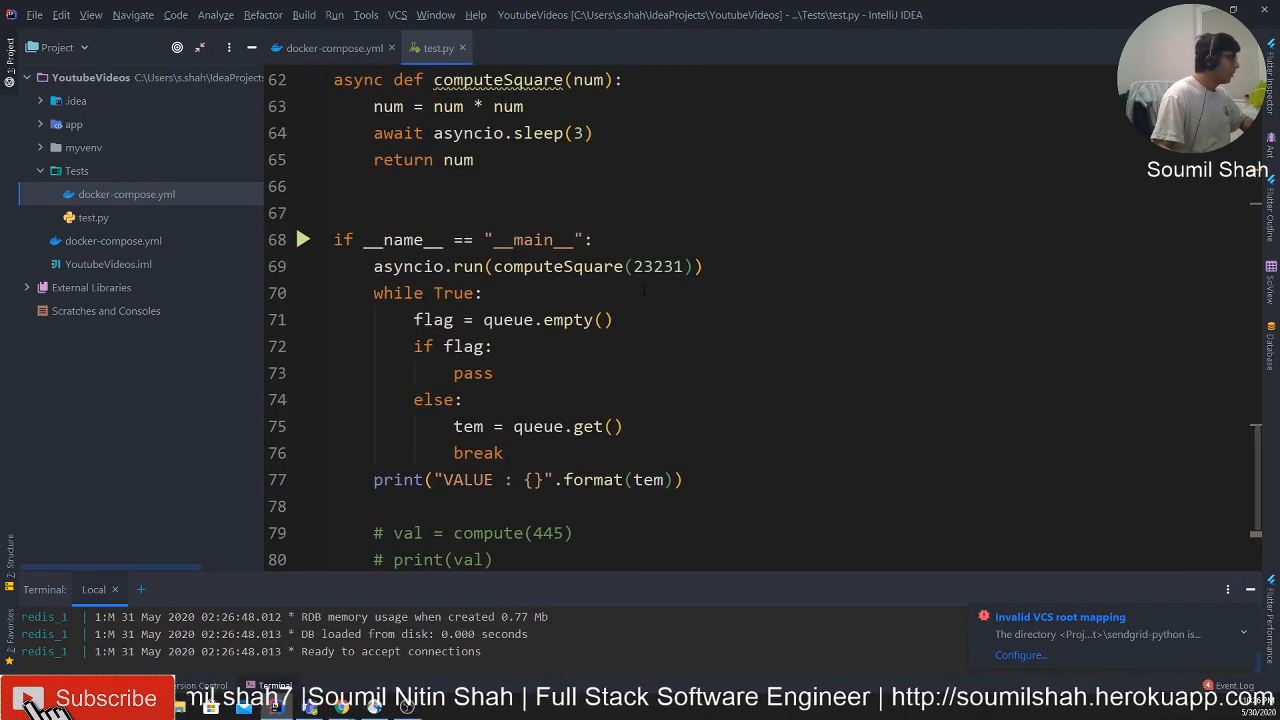
{"action": "type", "text": "321312"}
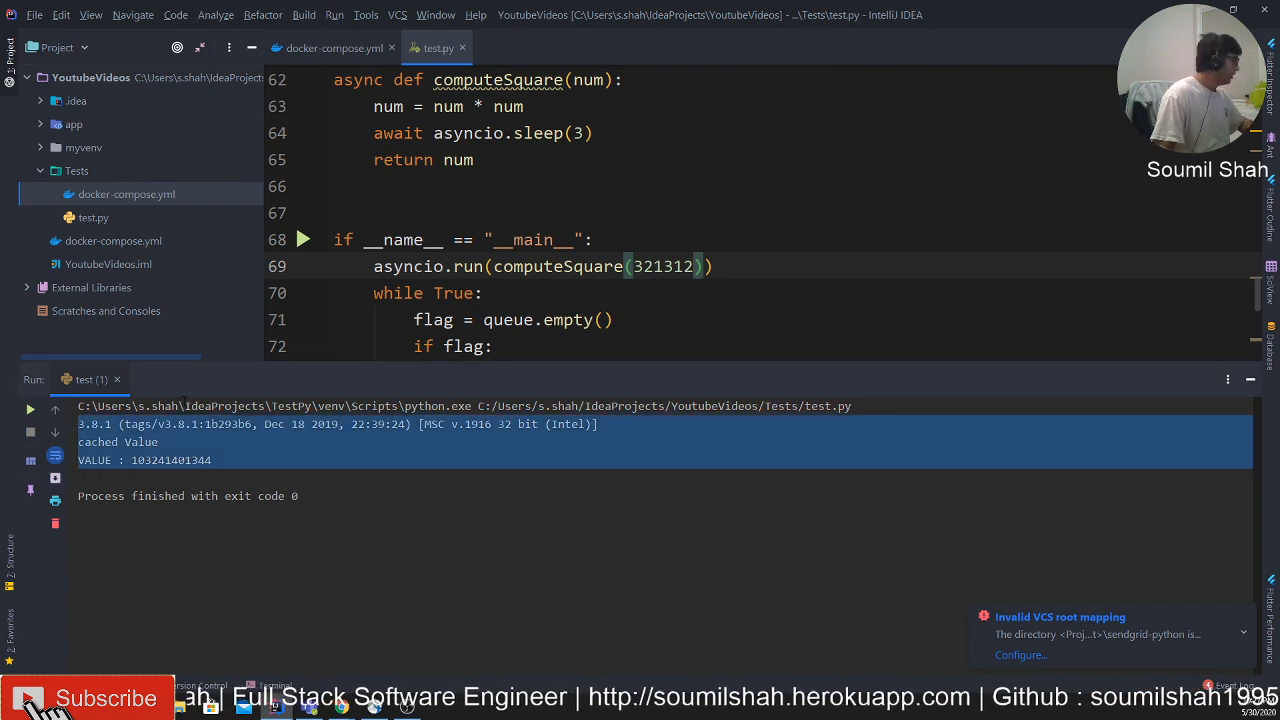
{"action": "left_click", "coordinate": [332, 47]}
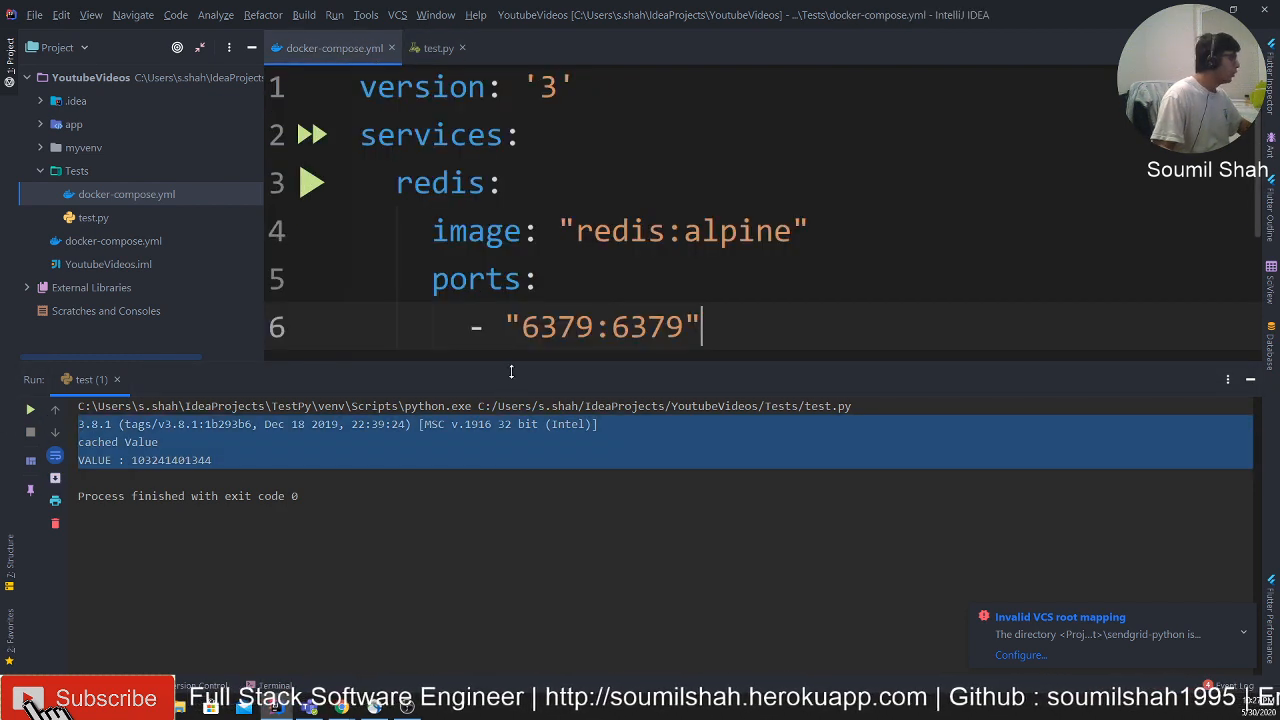